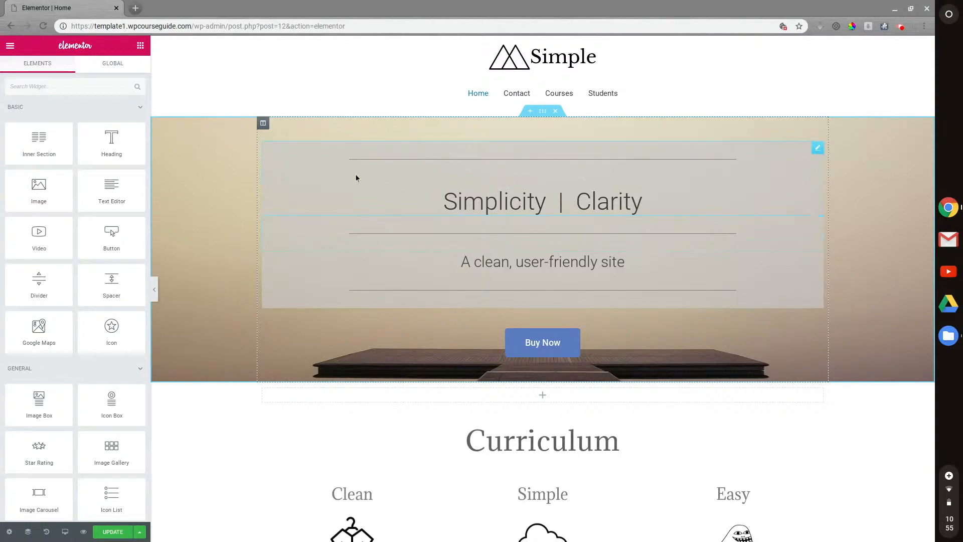
mouse_move(282, 170)
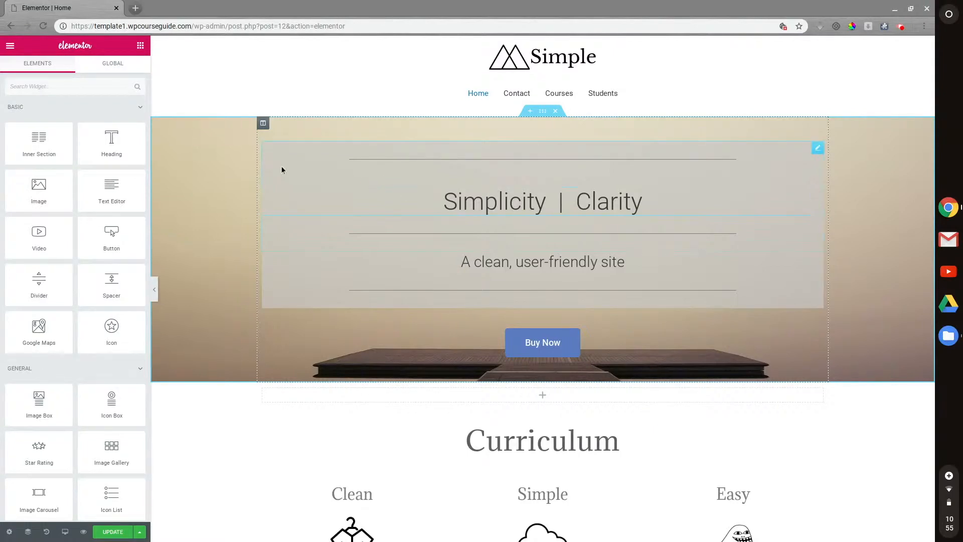
mouse_move(381, 178)
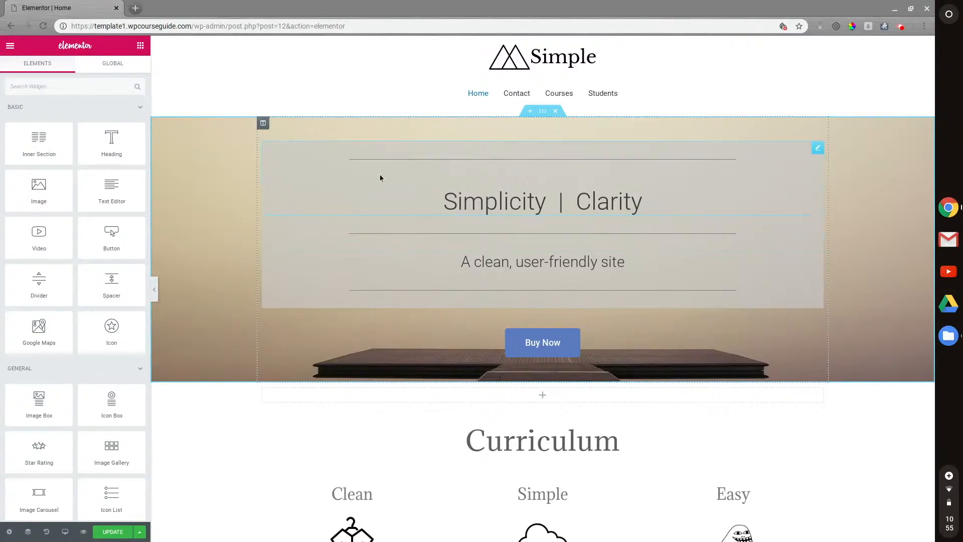
mouse_move(599, 172)
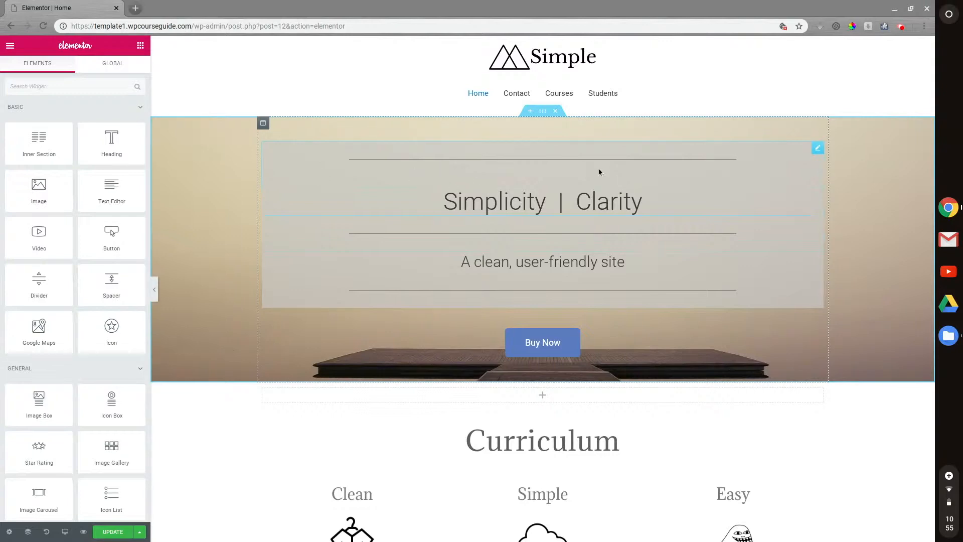
mouse_move(804, 152)
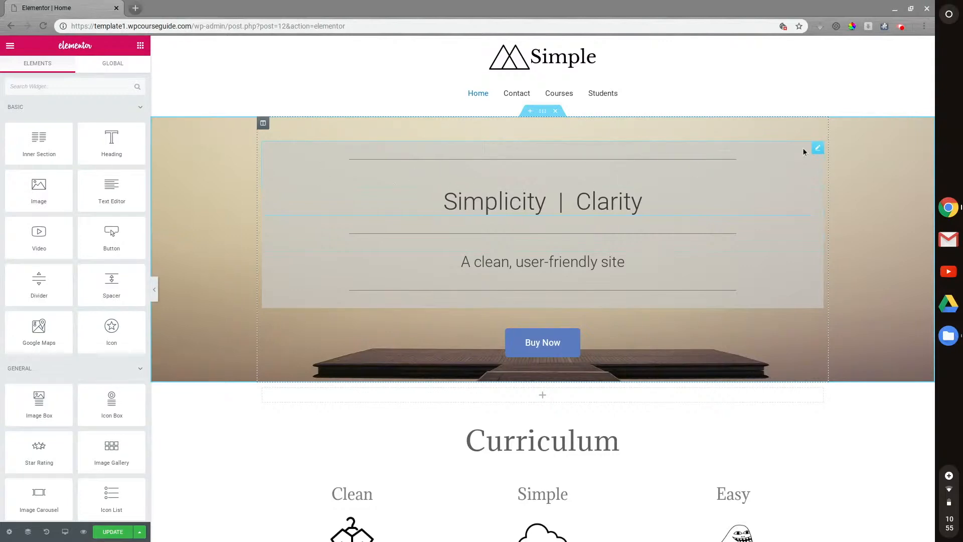
Scroll the page preview to bring the Clean, Simple and Easy Curriculum columns into view
scroll("down", 3)
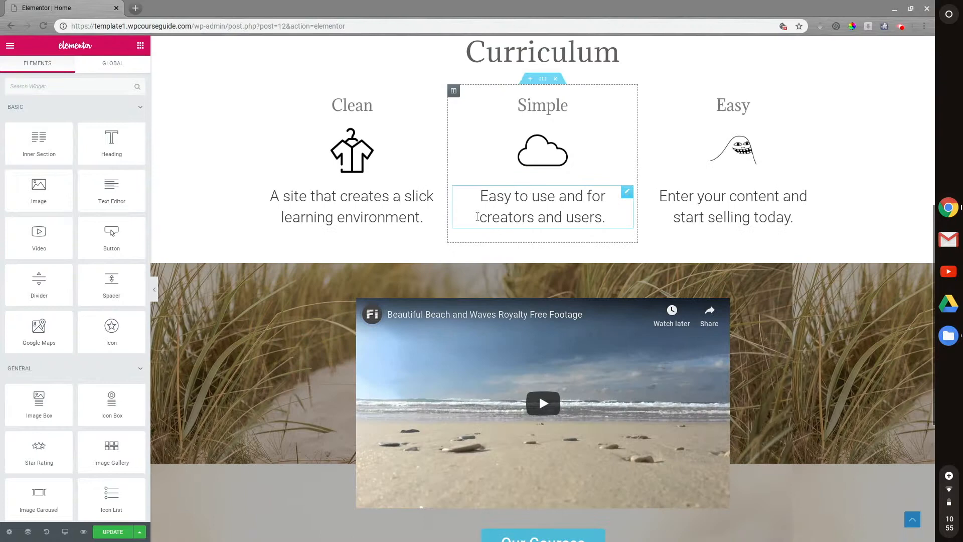
scroll("up", 3)
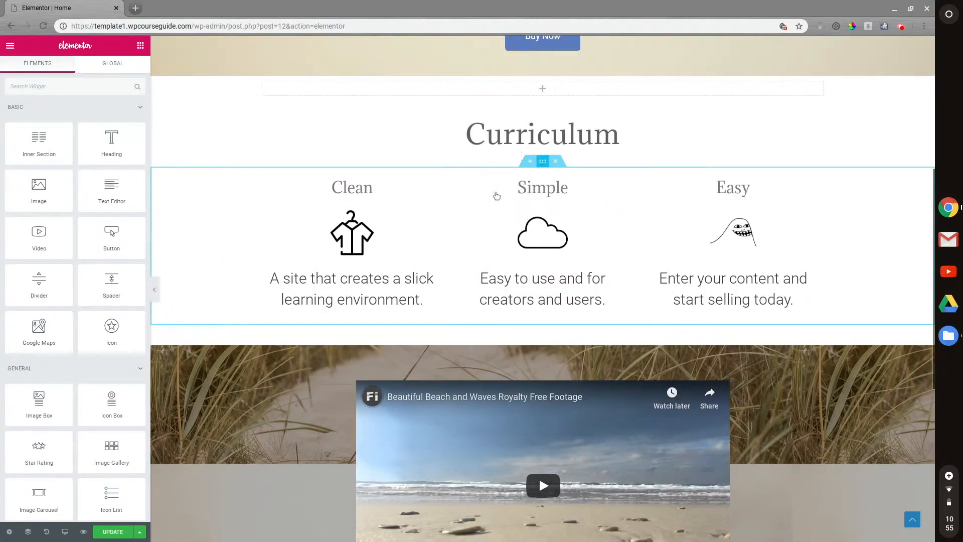
Give the Curriculum section a Classic background with the dark green swatch
left_click(542, 161)
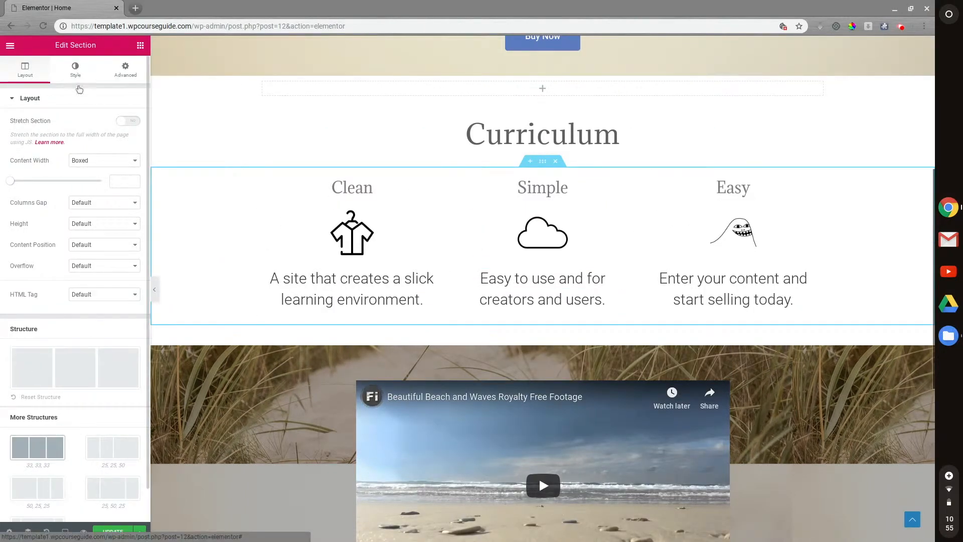
left_click(74, 68)
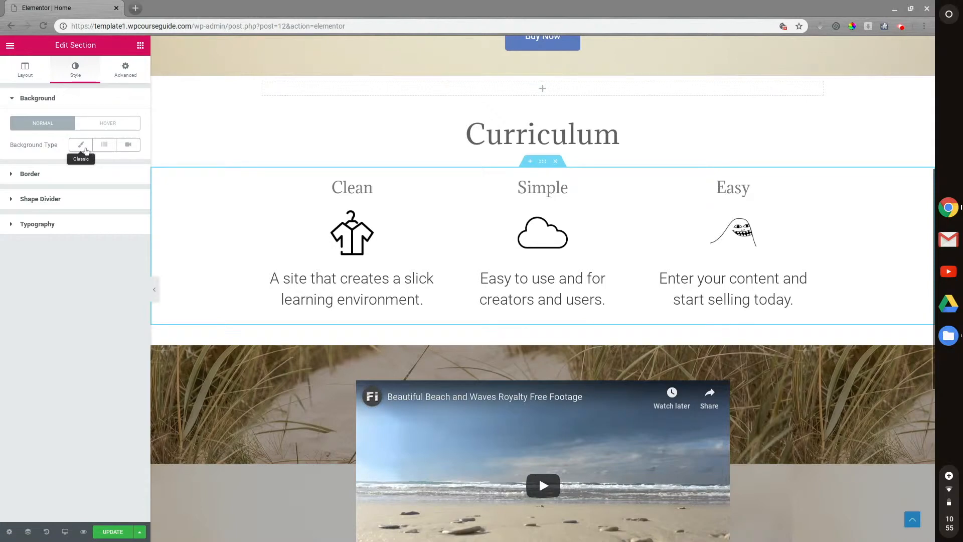
left_click(80, 145)
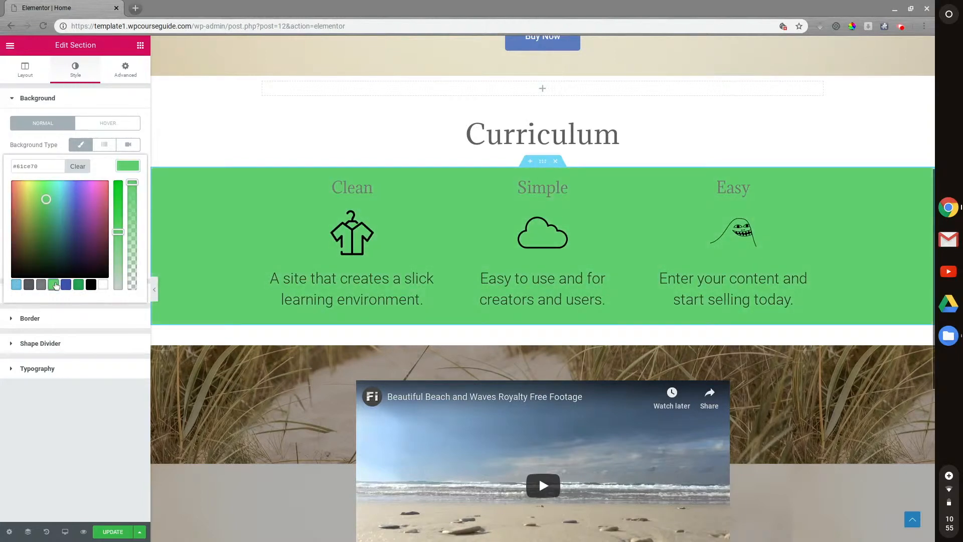
left_click(50, 216)
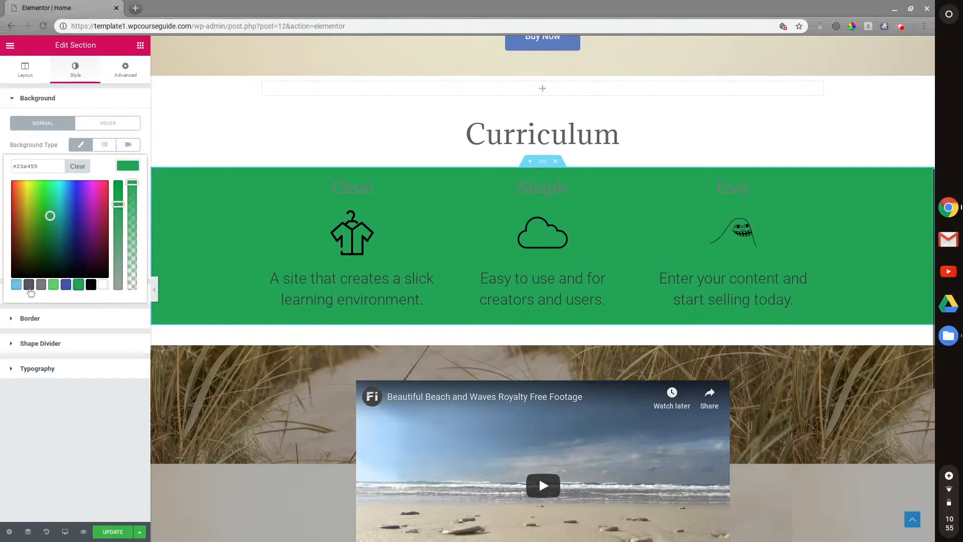
mouse_move(90, 227)
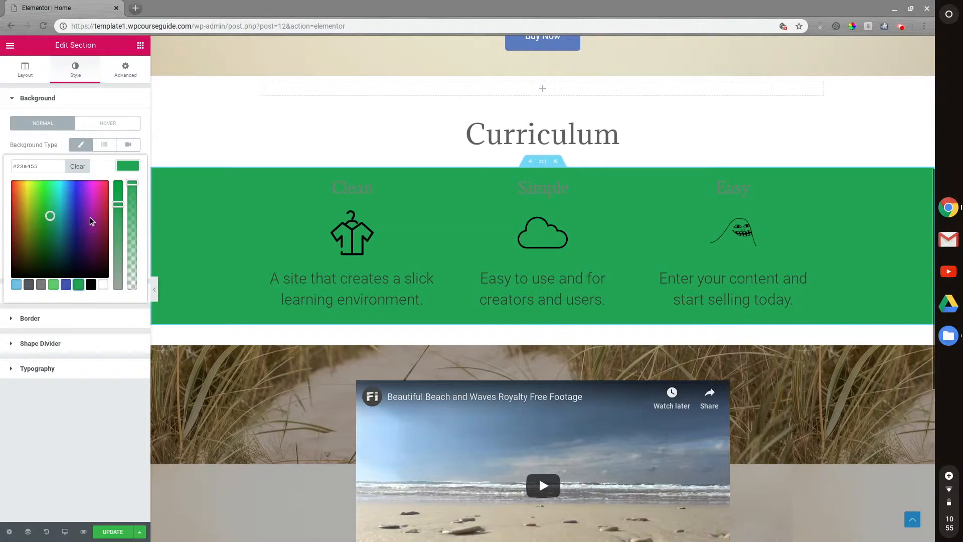
mouse_move(127, 166)
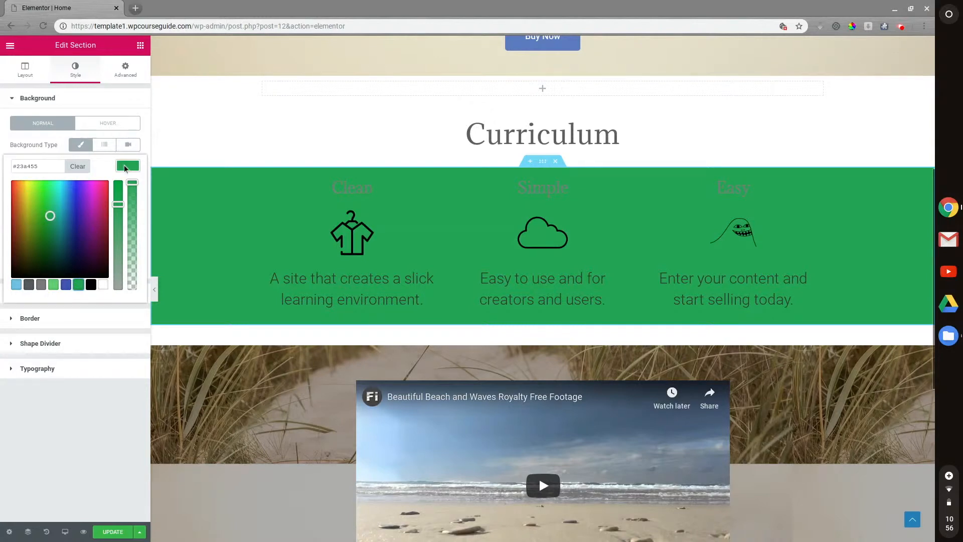
left_click(127, 166)
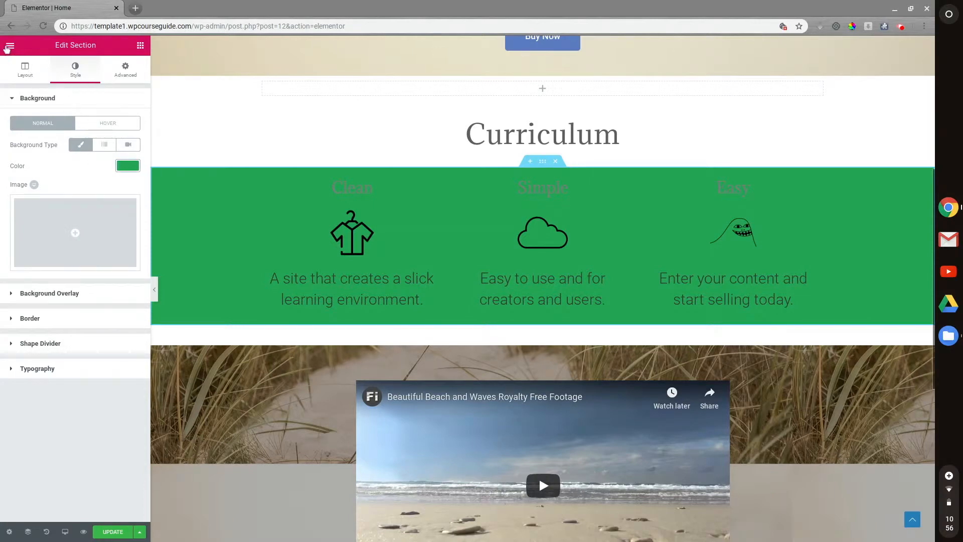
Edit a Color Picker palette swatch to a teal shade, then return to the section settings
left_click(140, 46)
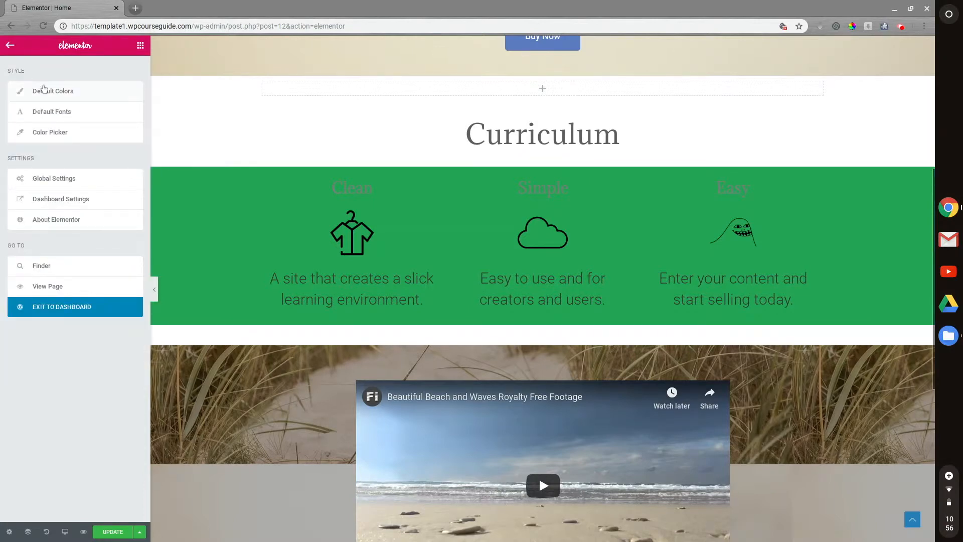
mouse_move(25, 82)
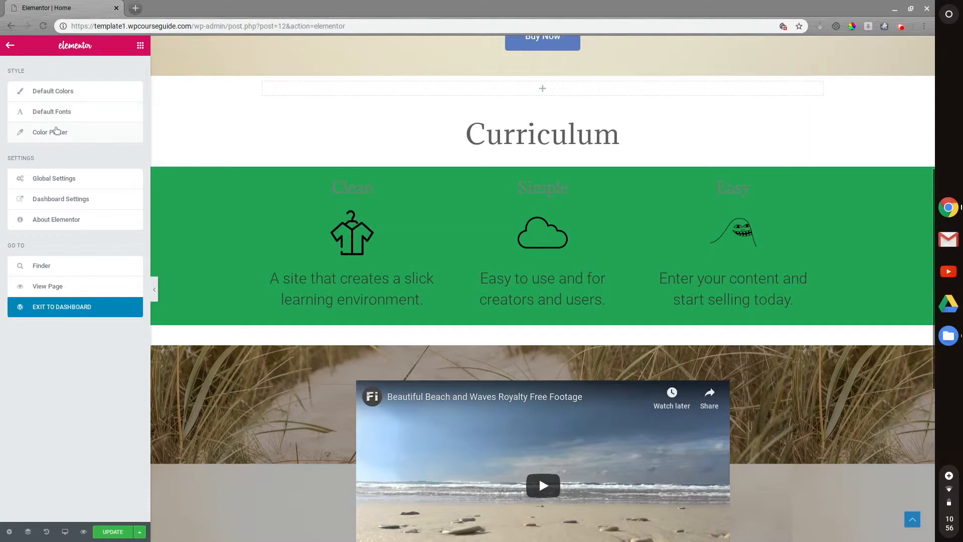
left_click(50, 132)
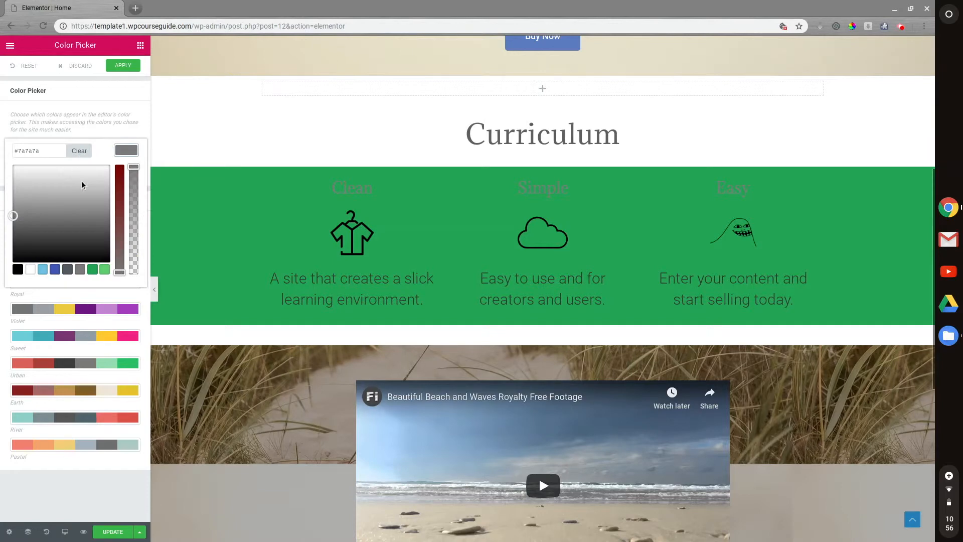
left_click(61, 178)
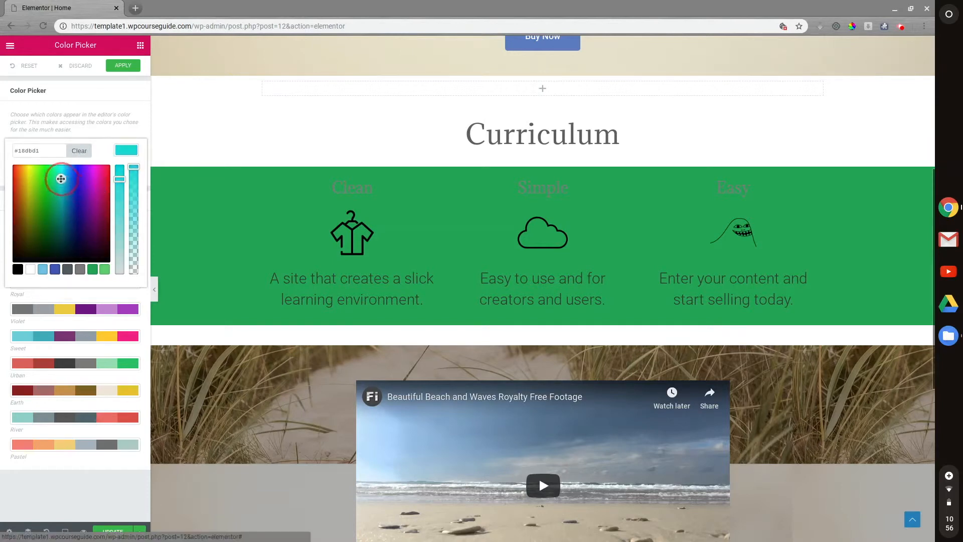
left_click(85, 170)
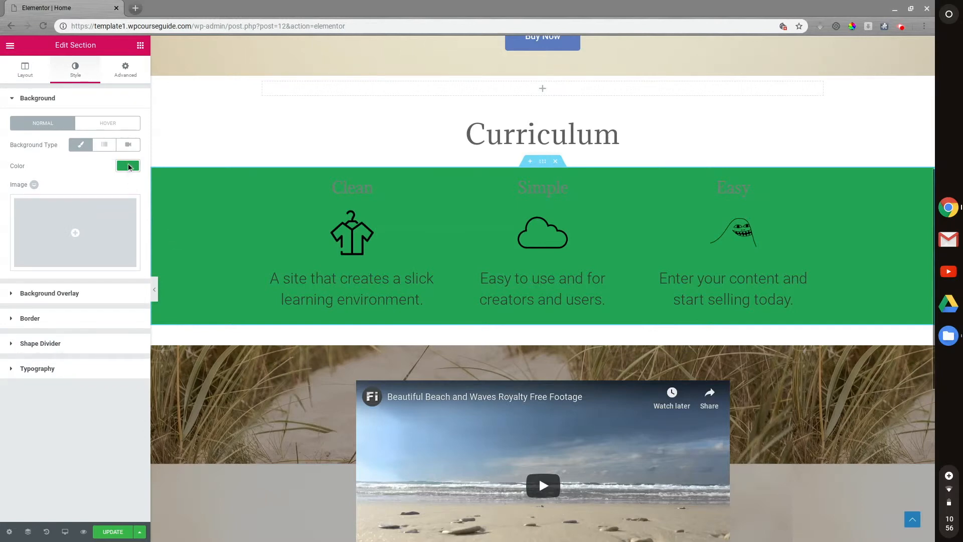
Change the section background color to the pink swatch from the customized palette
left_click(128, 166)
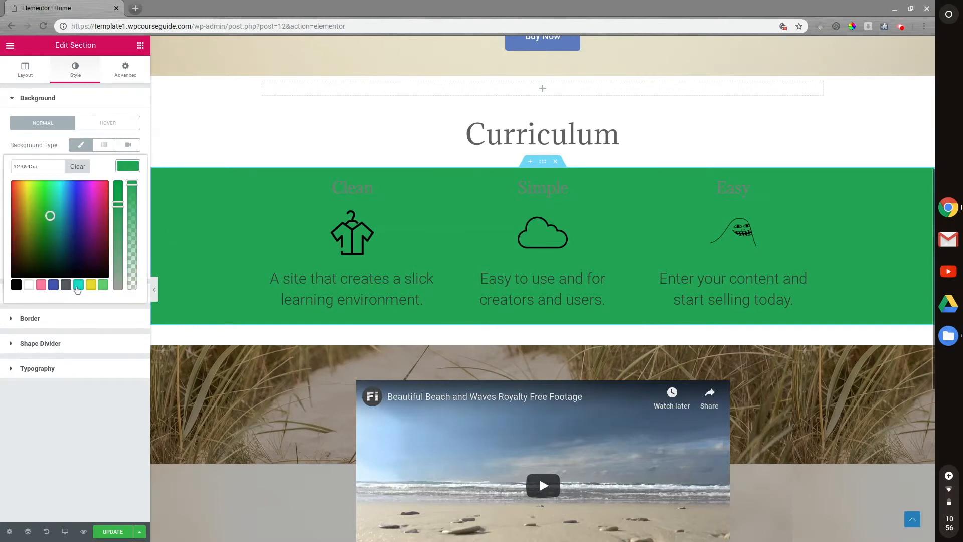
left_click(41, 284)
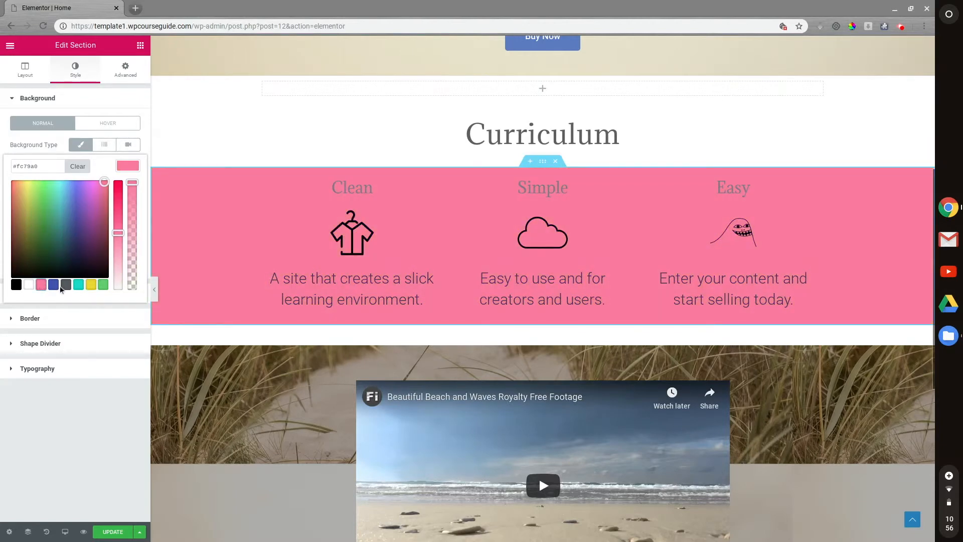
mouse_move(52, 257)
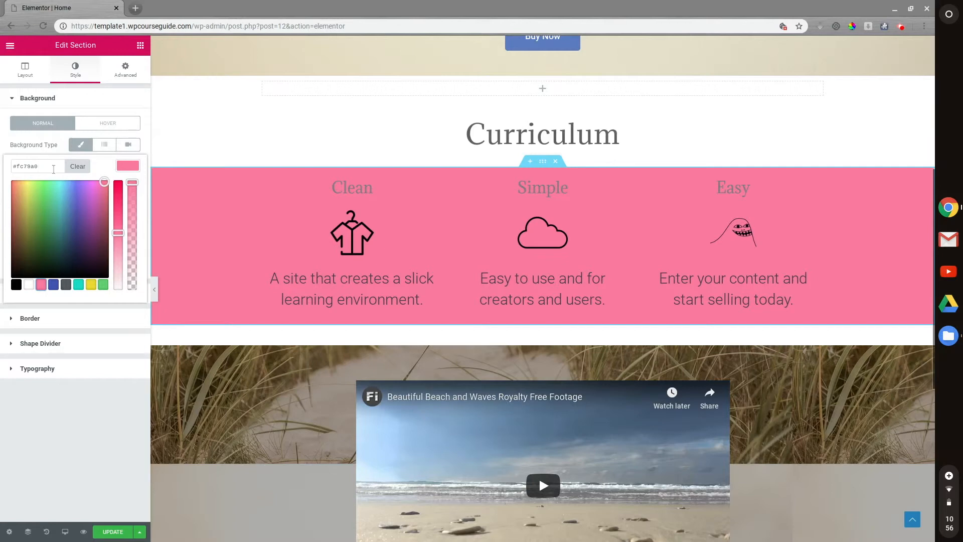
mouse_move(88, 266)
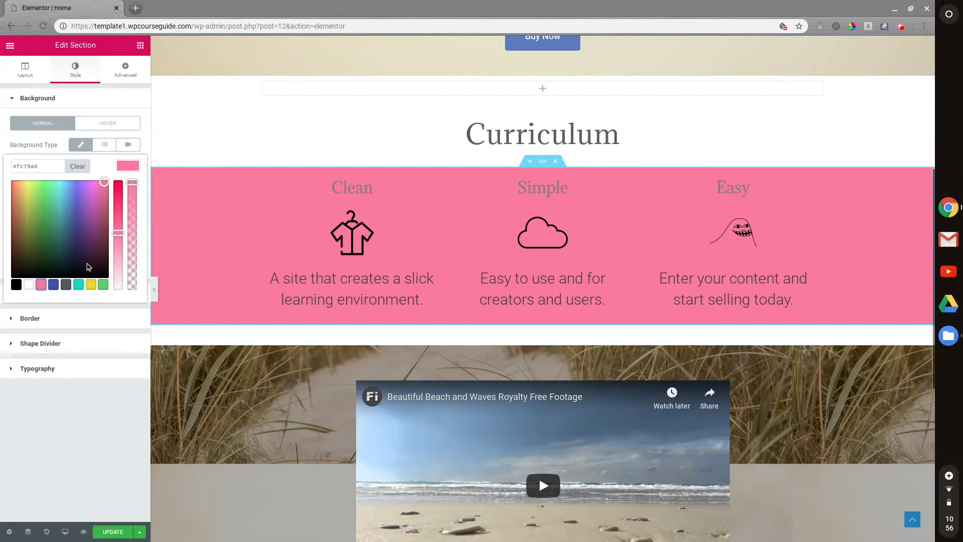
mouse_move(203, 280)
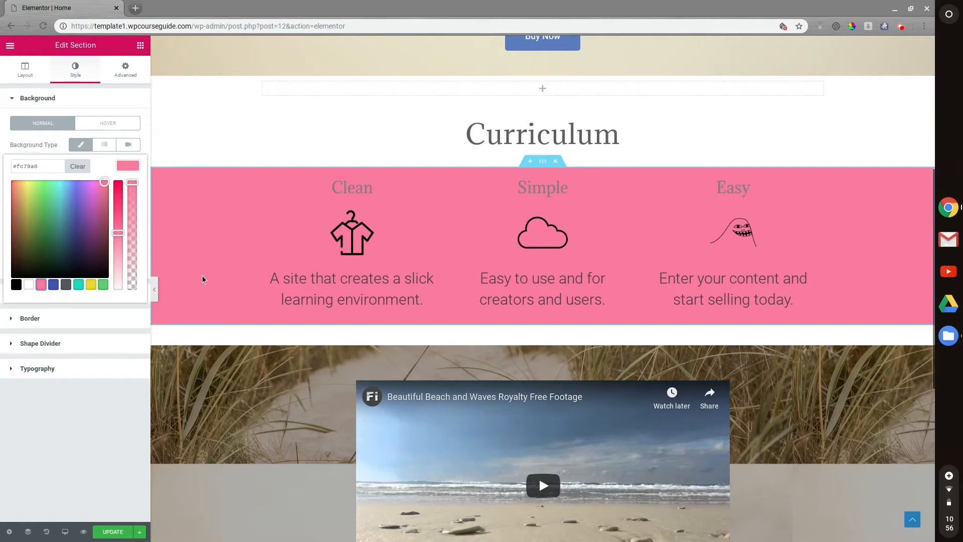